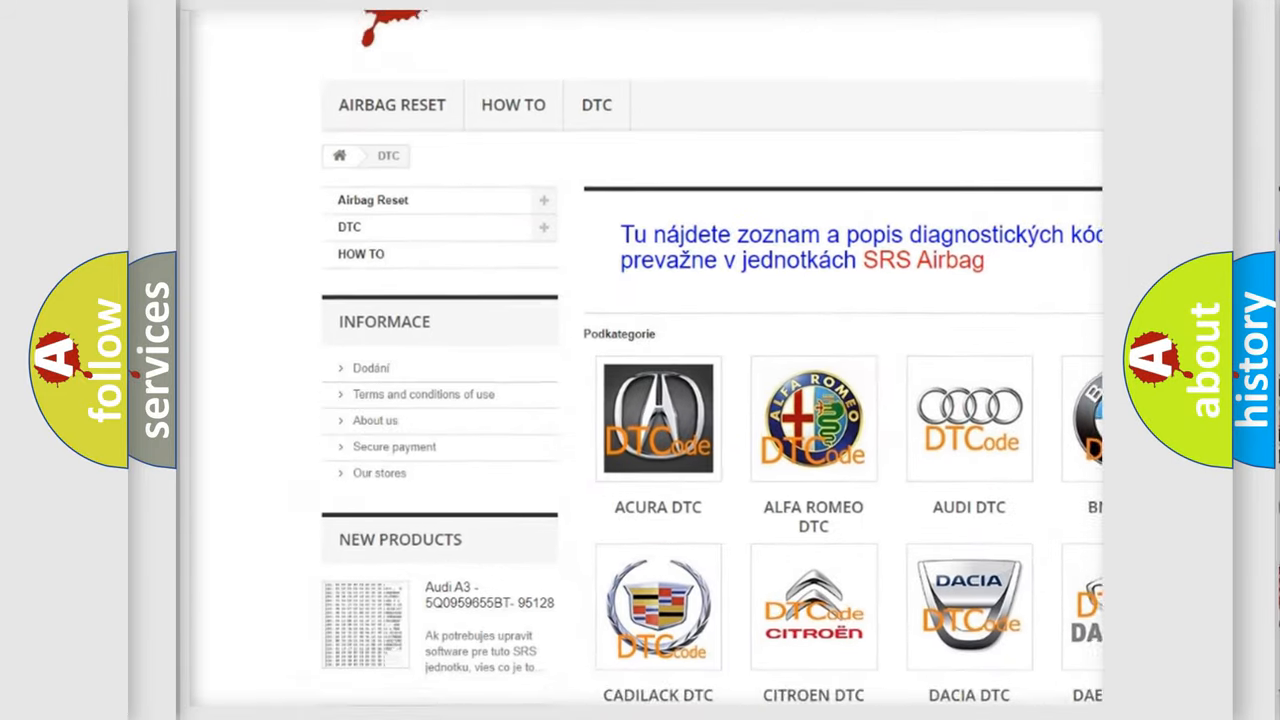
scroll(down, 3)
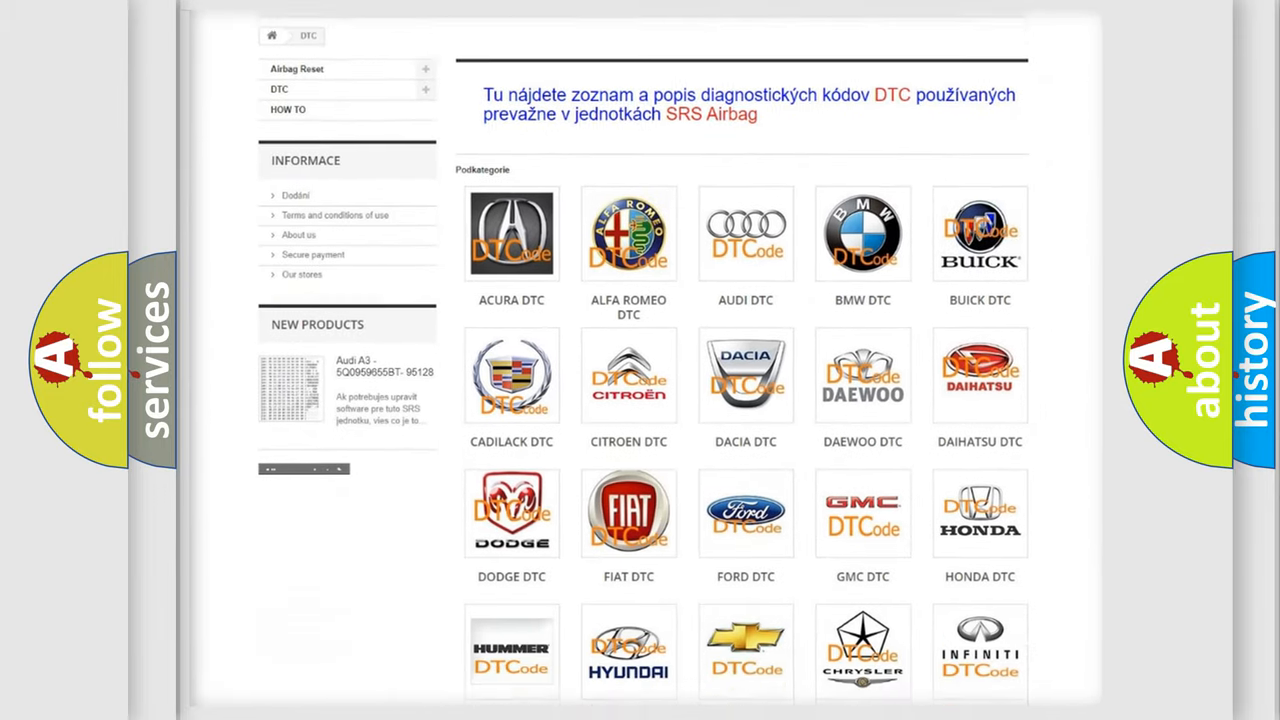
scroll(down, 3)
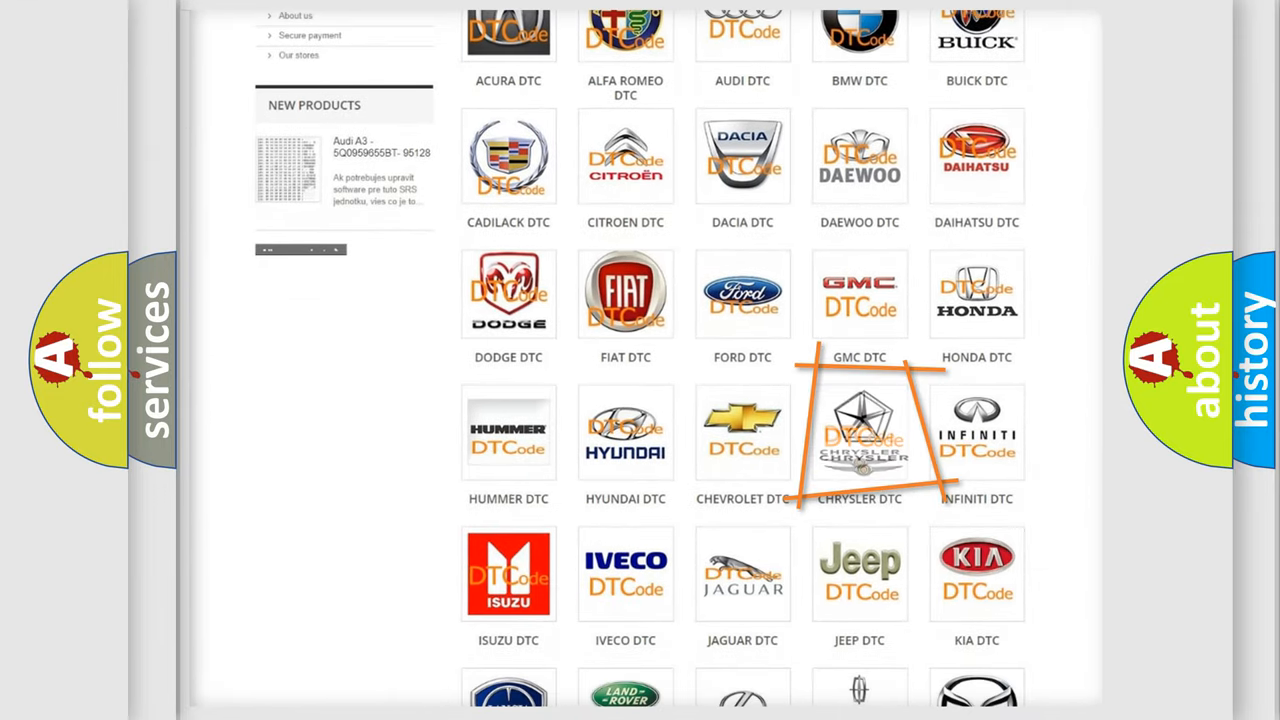